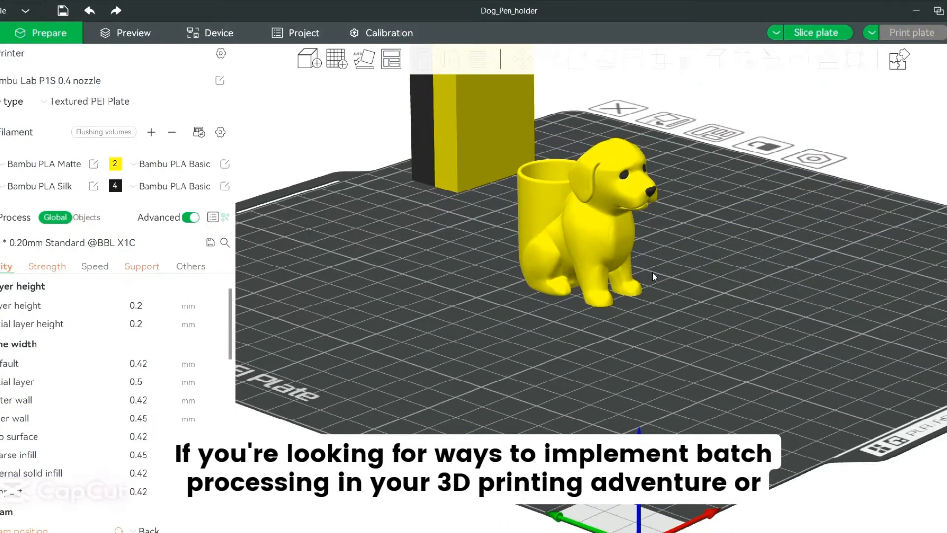
# Select the dog pen holder model and bring up its right-click context menu.
pyautogui.moveTo(652, 276); pyautogui.dragTo(589, 277)
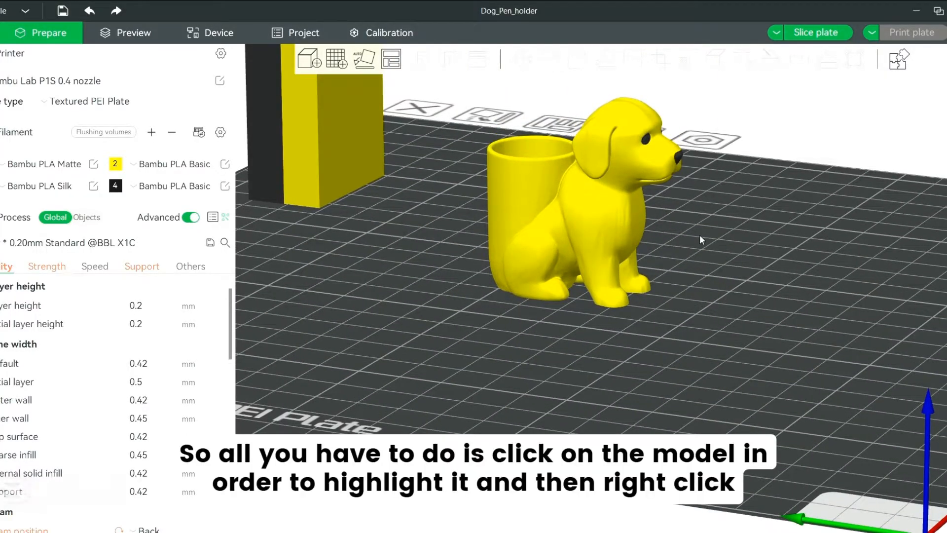
pyautogui.click(626, 159)
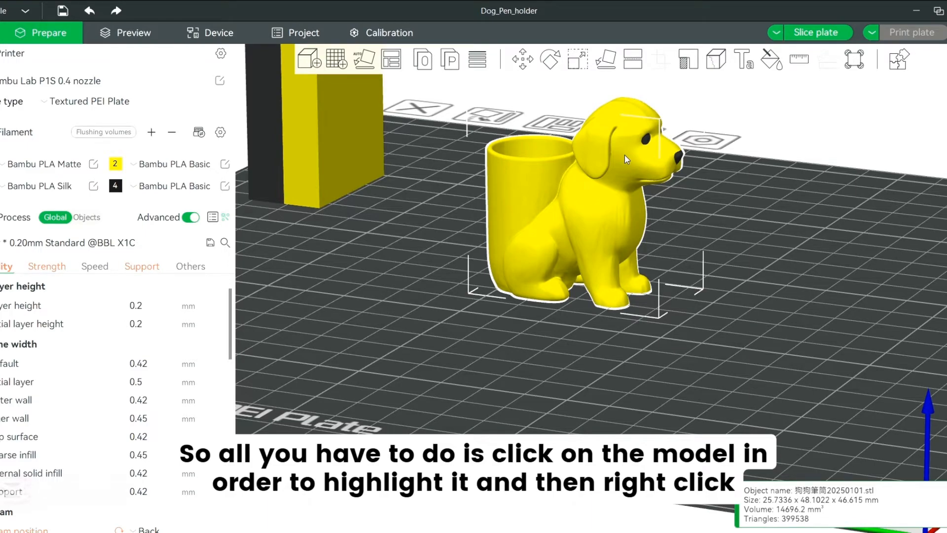
pyautogui.rightClick(626, 159)
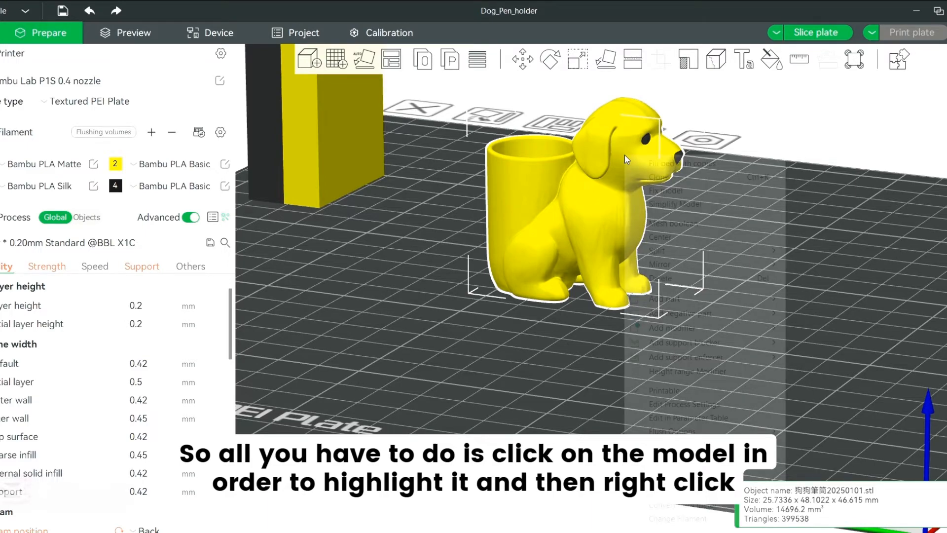
pyautogui.rightClick(625, 159)
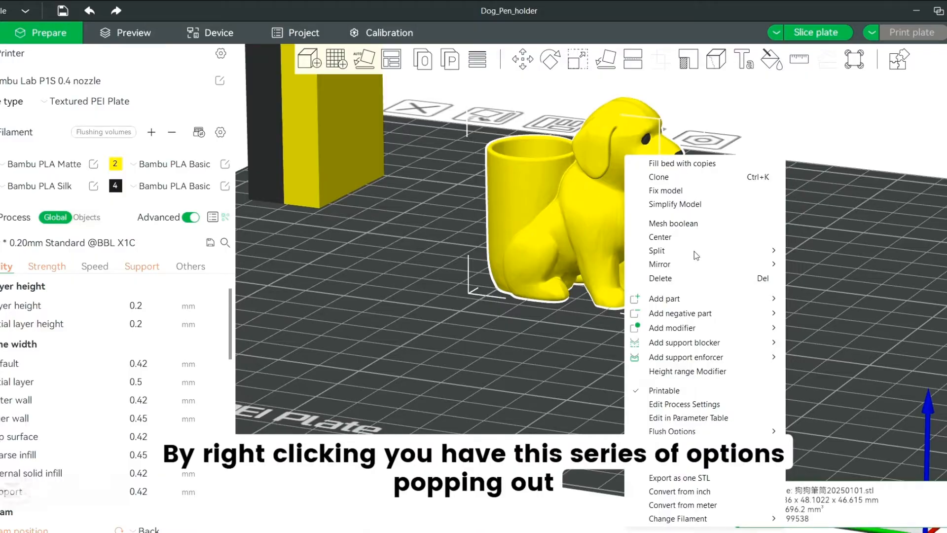
pyautogui.moveTo(661, 168)
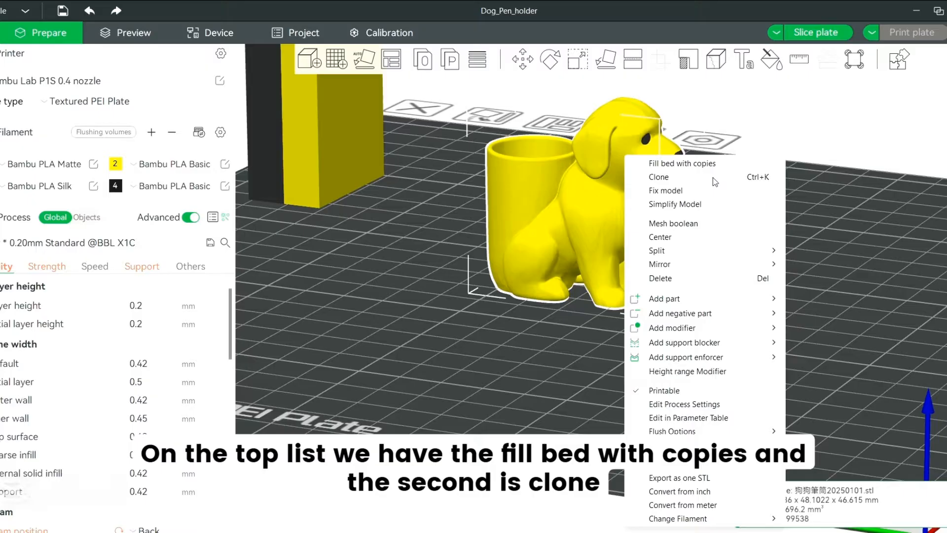
pyautogui.moveTo(690, 168)
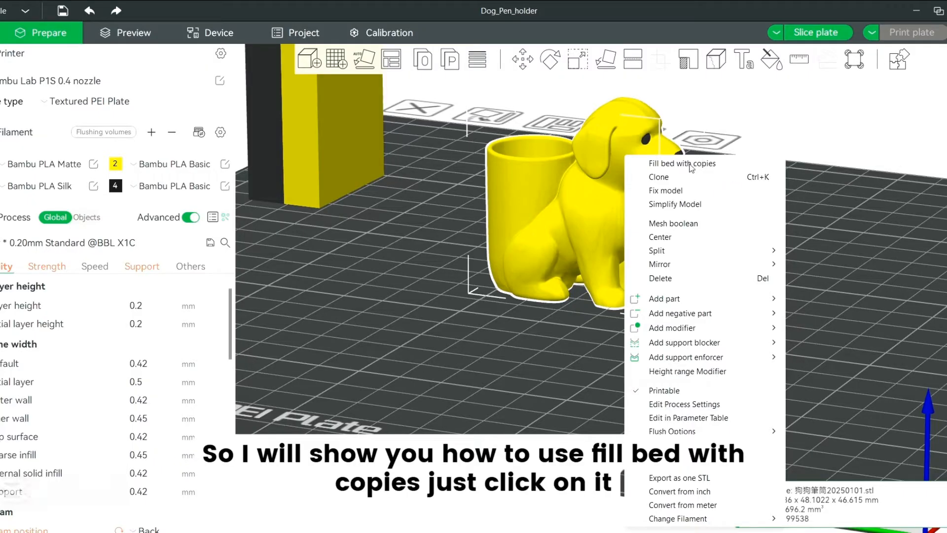
pyautogui.moveTo(720, 169)
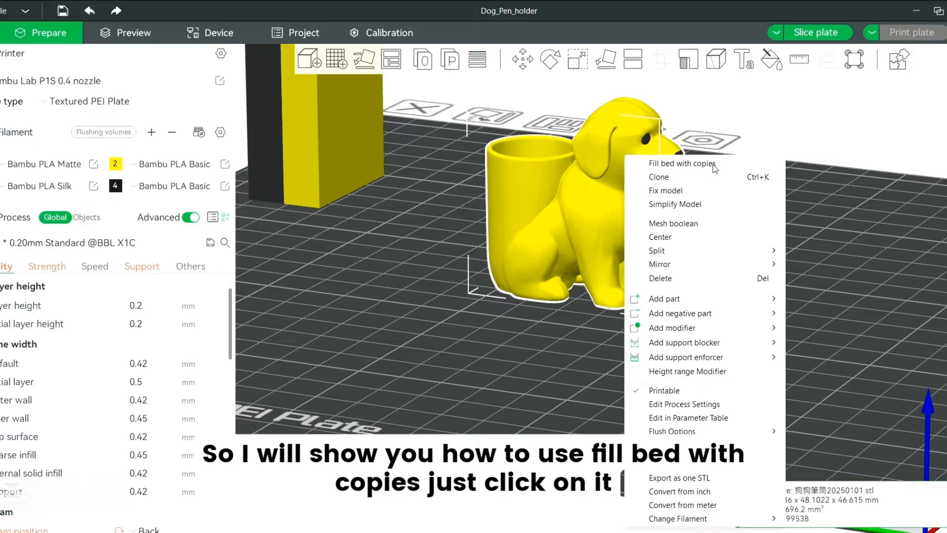
# Choose 'Fill bed with copies' to fill the plate with dog pen holders.
pyautogui.click(683, 164)
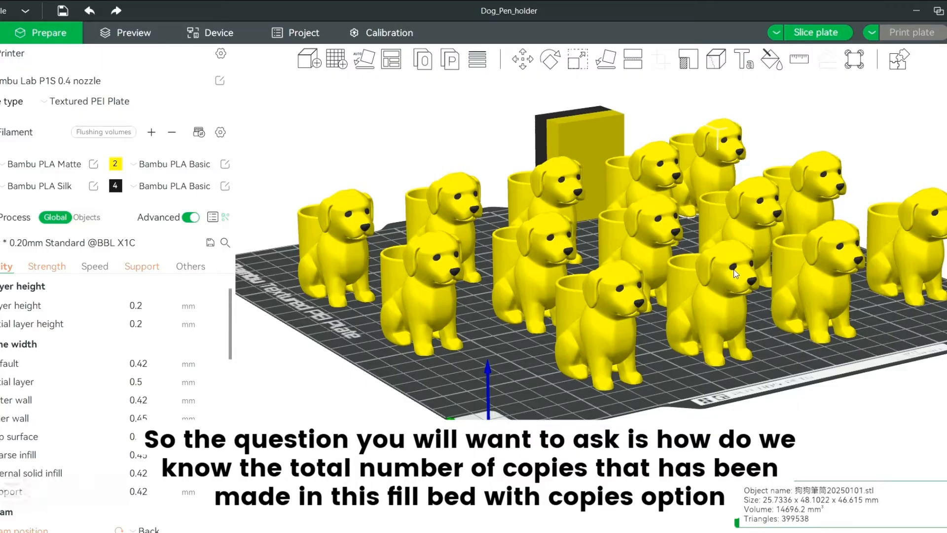
pyautogui.moveTo(732, 264)
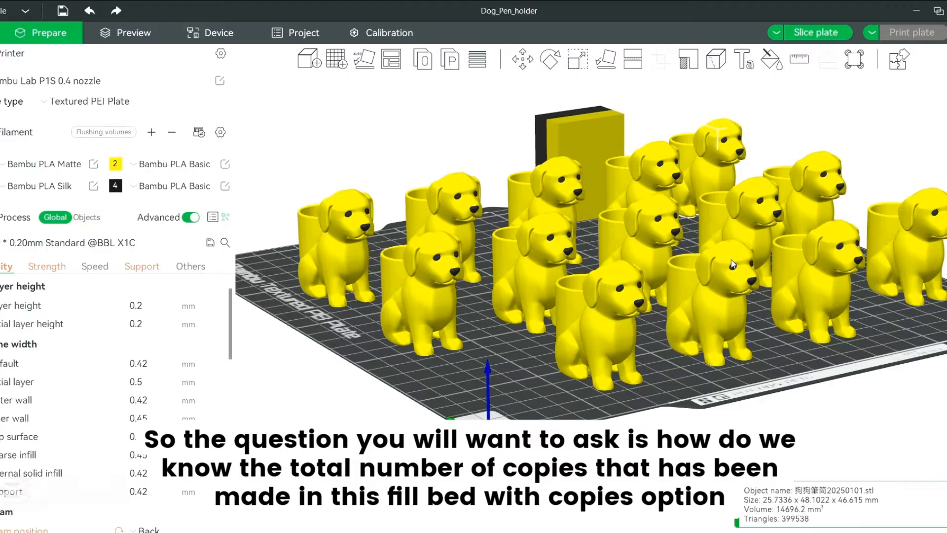
pyautogui.moveTo(617, 274)
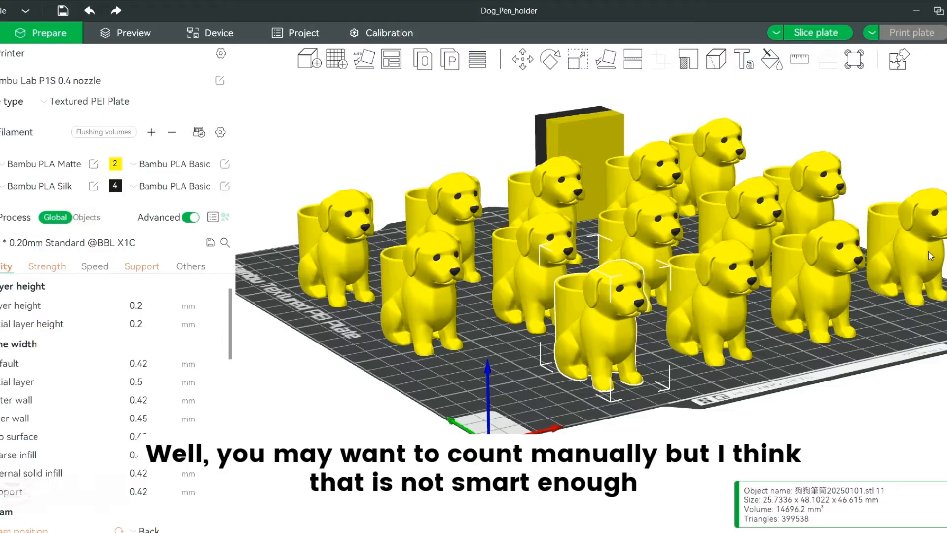
pyautogui.moveTo(783, 270)
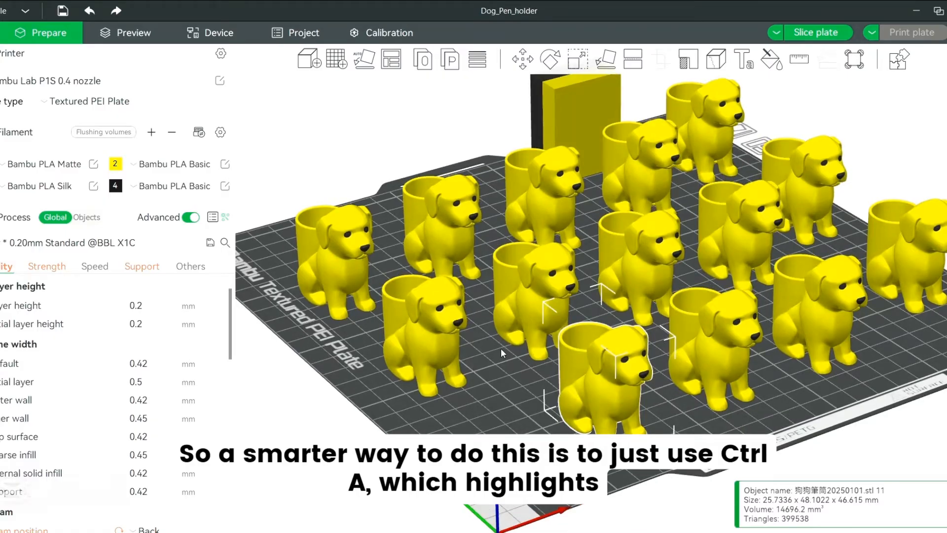
# Select all objects with Ctrl+A, showing 14 objects selected.
pyautogui.press('ctrl+a')
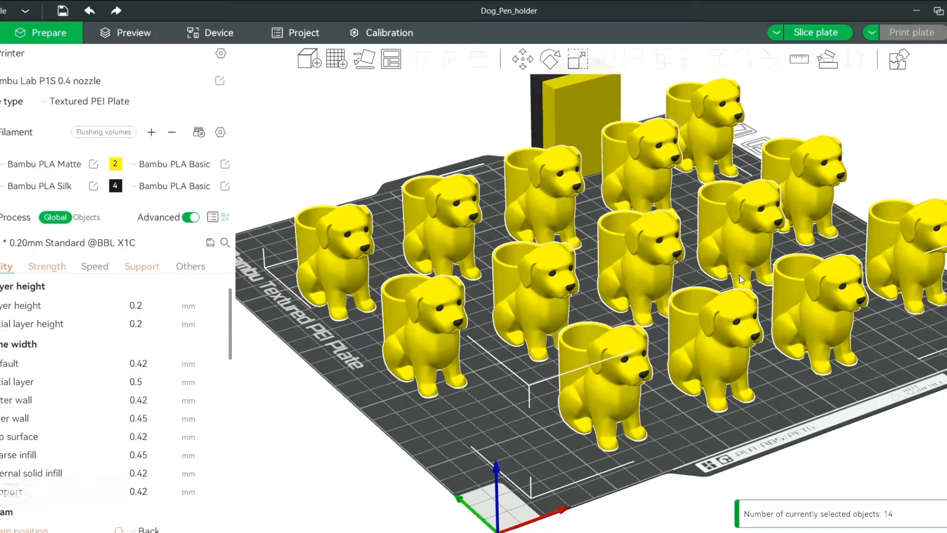
pyautogui.moveTo(675, 266)
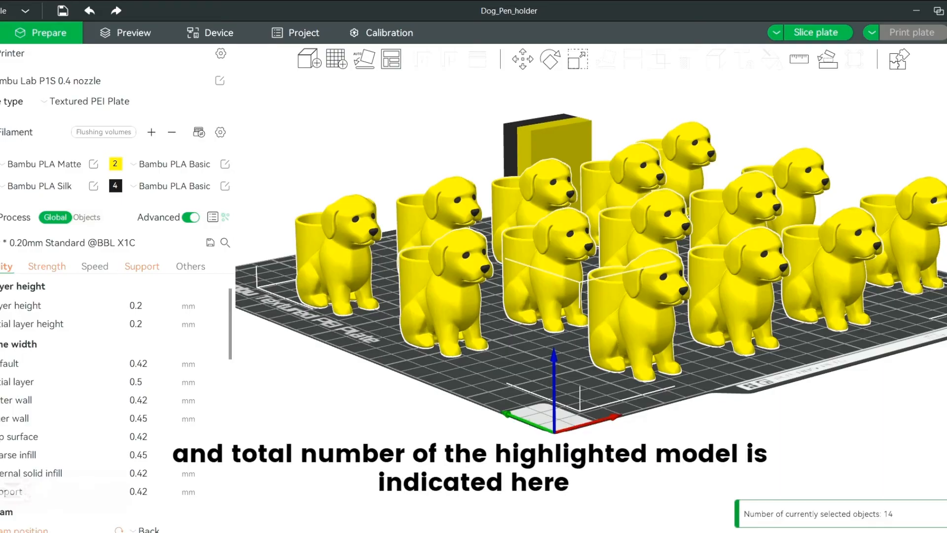
pyautogui.moveTo(867, 518)
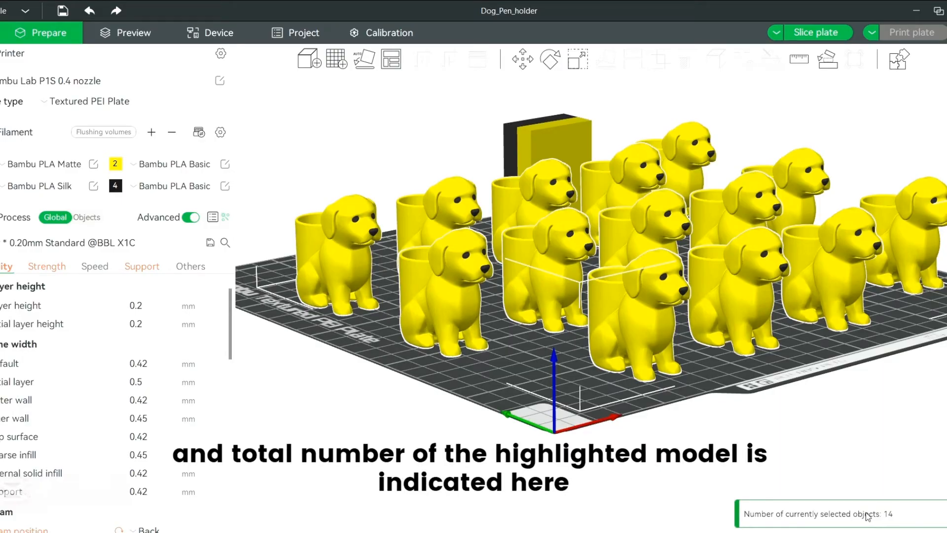
pyautogui.moveTo(898, 514)
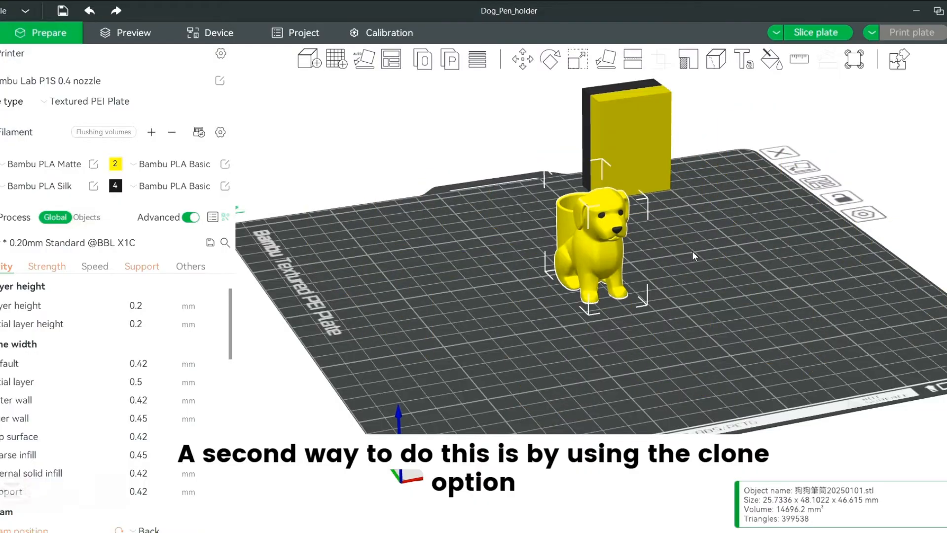
pyautogui.moveTo(606, 234)
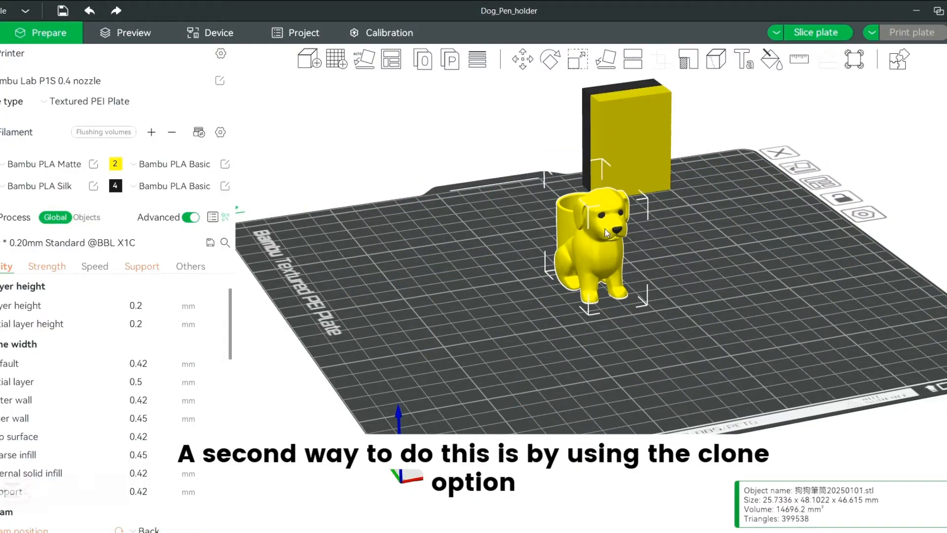
# Choose Clone from the single dog model's context menu.
pyautogui.rightClick(604, 232)
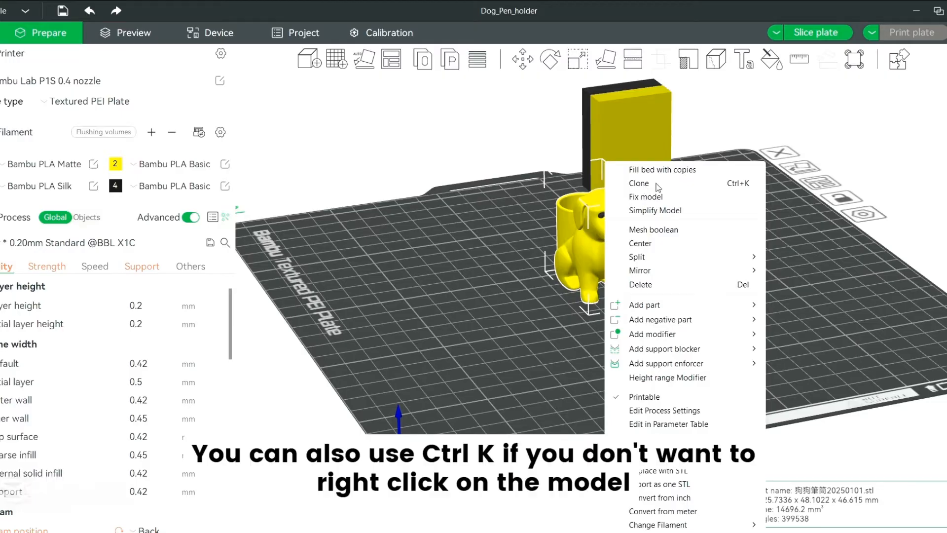
pyautogui.moveTo(738, 187)
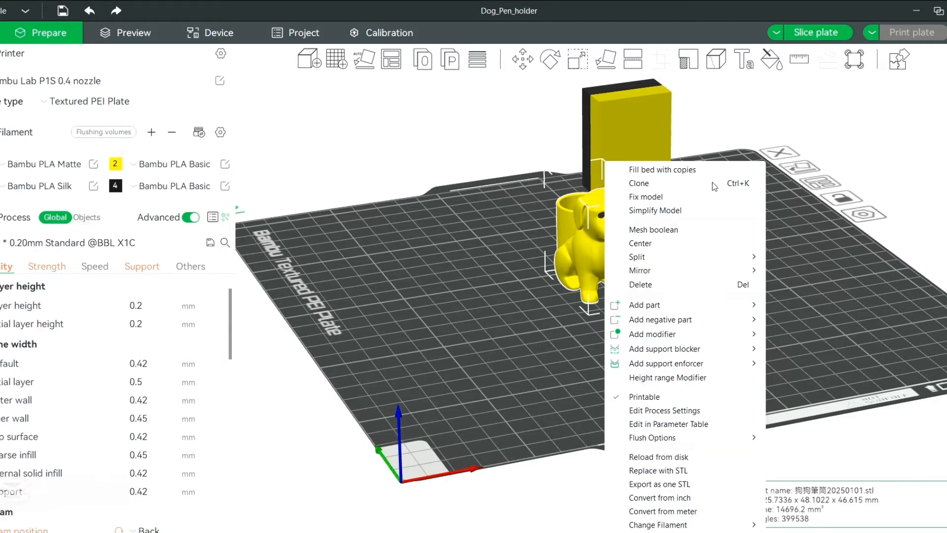
pyautogui.click(638, 183)
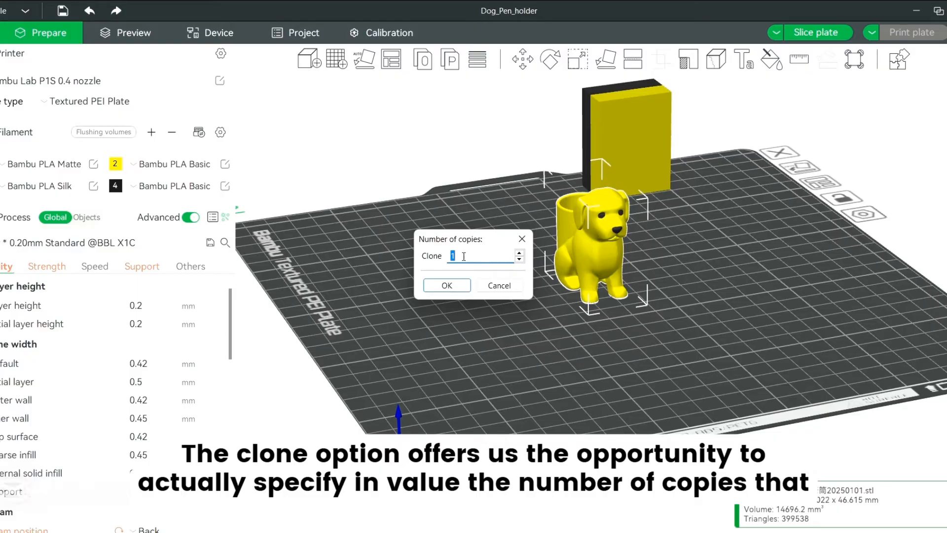
# Enter 5 in the number-of-copies field of the clone prompt.
pyautogui.click(477, 255)
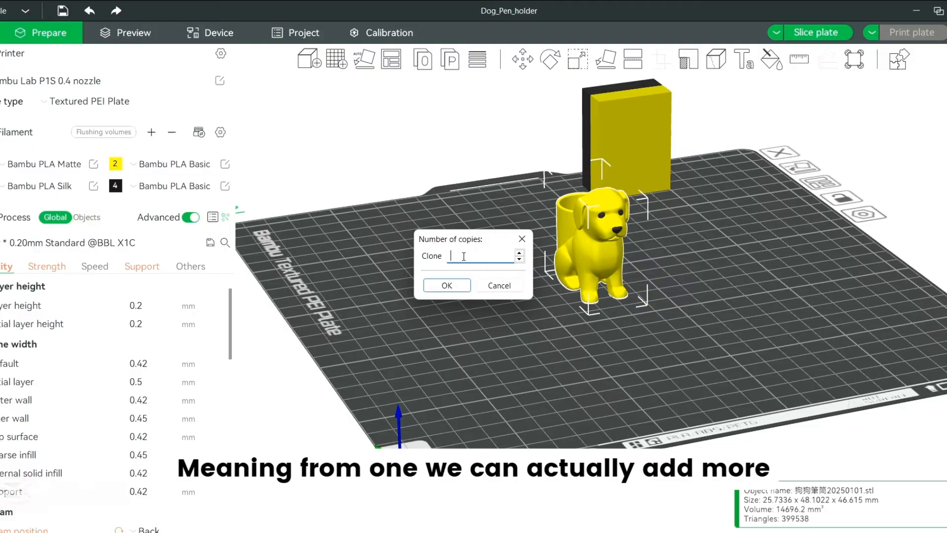
pyautogui.write('5')
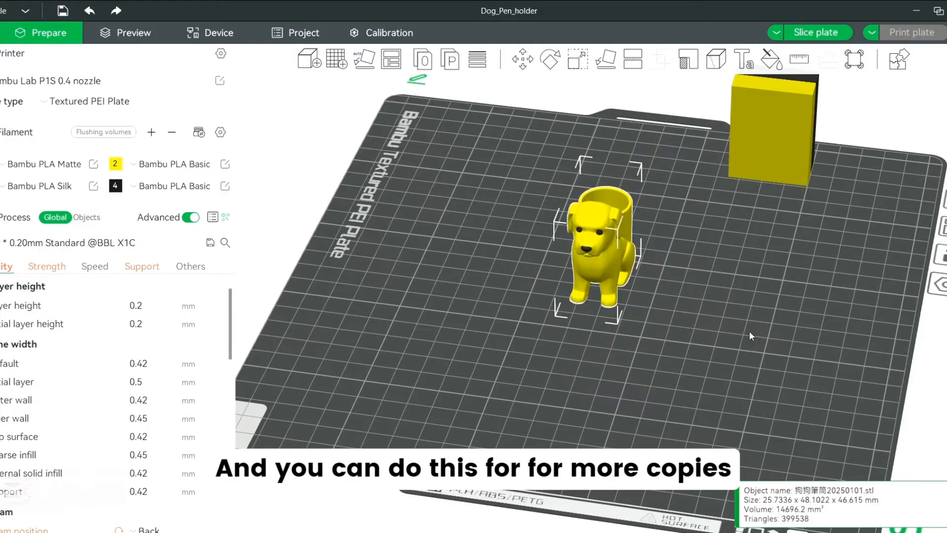
pyautogui.moveTo(600, 228)
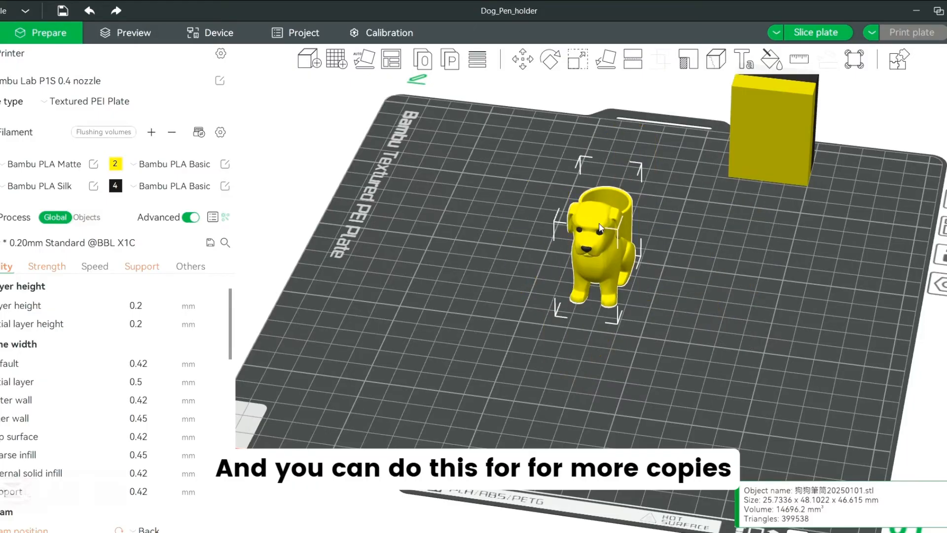
# Clone the dog model again from its context menu, entering 30 copies.
pyautogui.rightClick(598, 228)
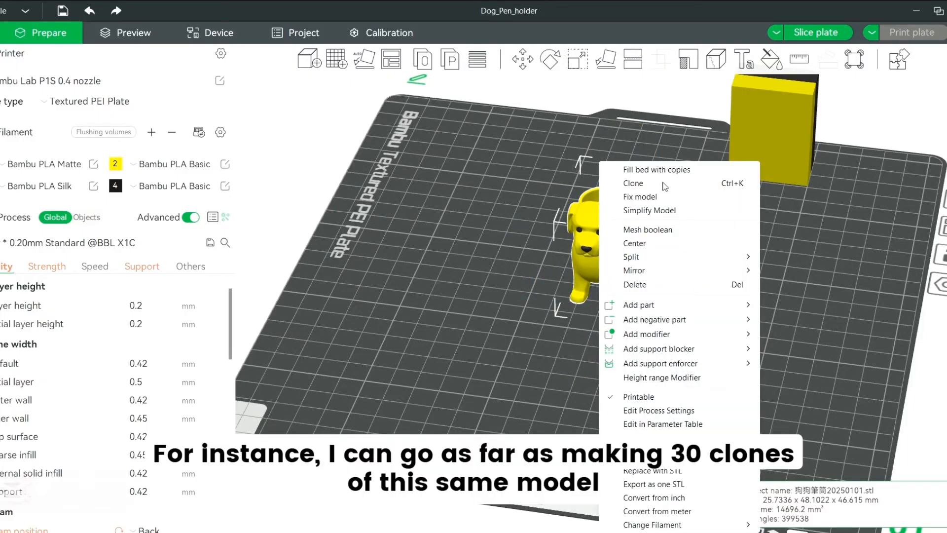
pyautogui.click(633, 183)
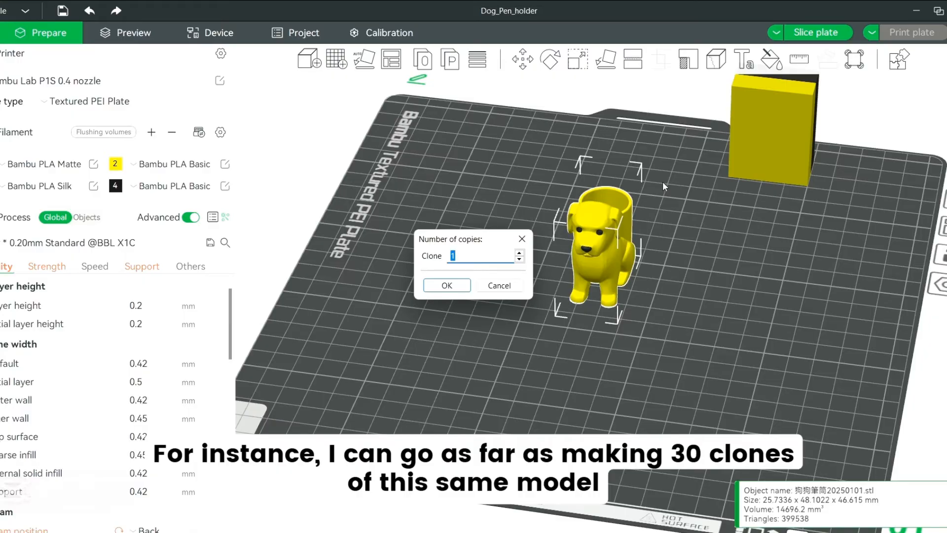
pyautogui.write('30')
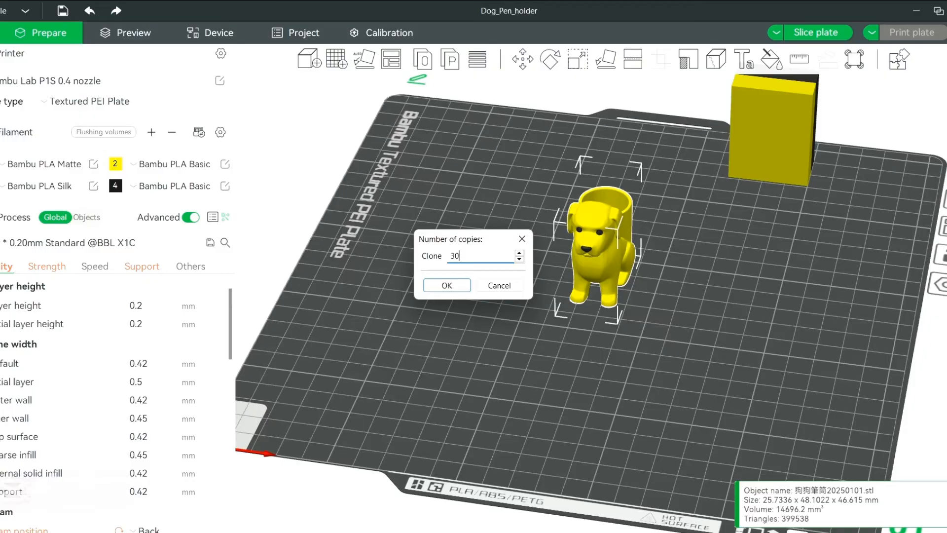
# Confirm the dialog to create 30 clones of the dog pen holder.
pyautogui.click(446, 285)
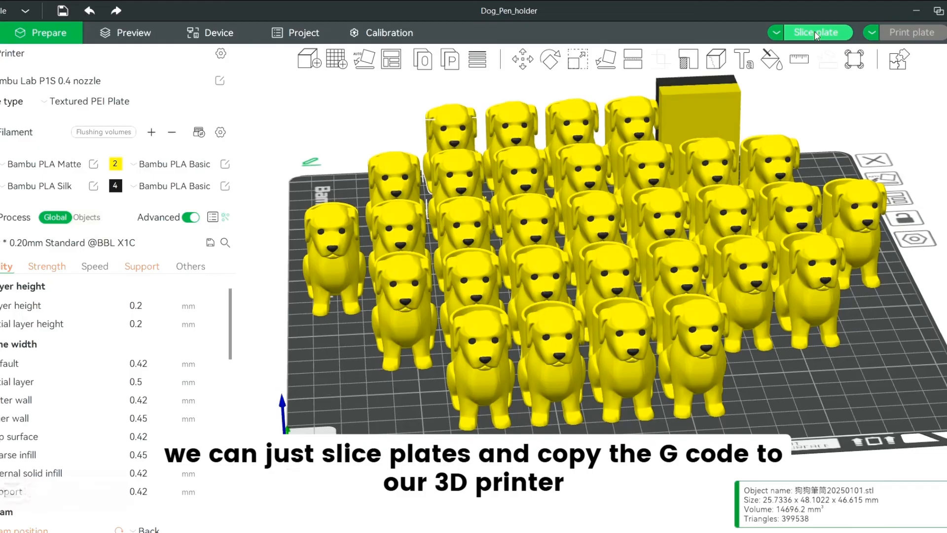
pyautogui.moveTo(753, 374)
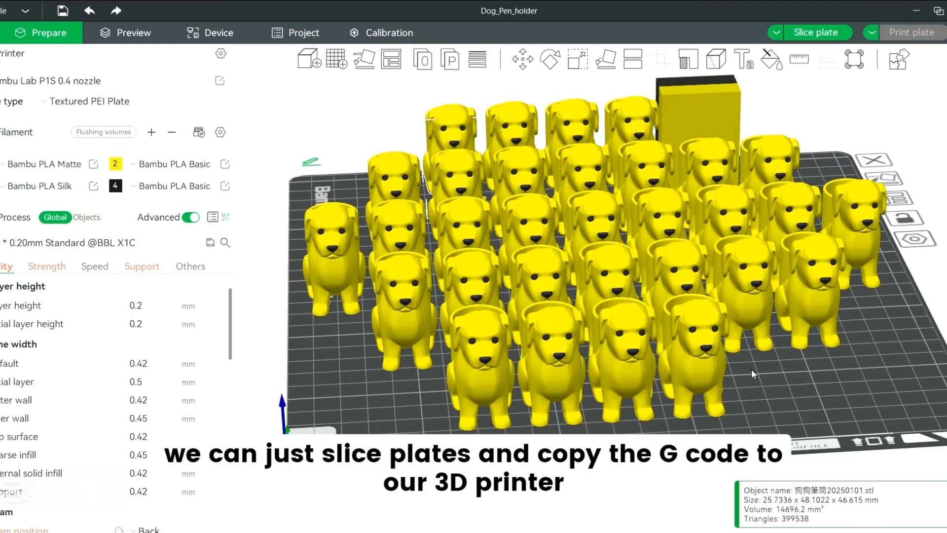